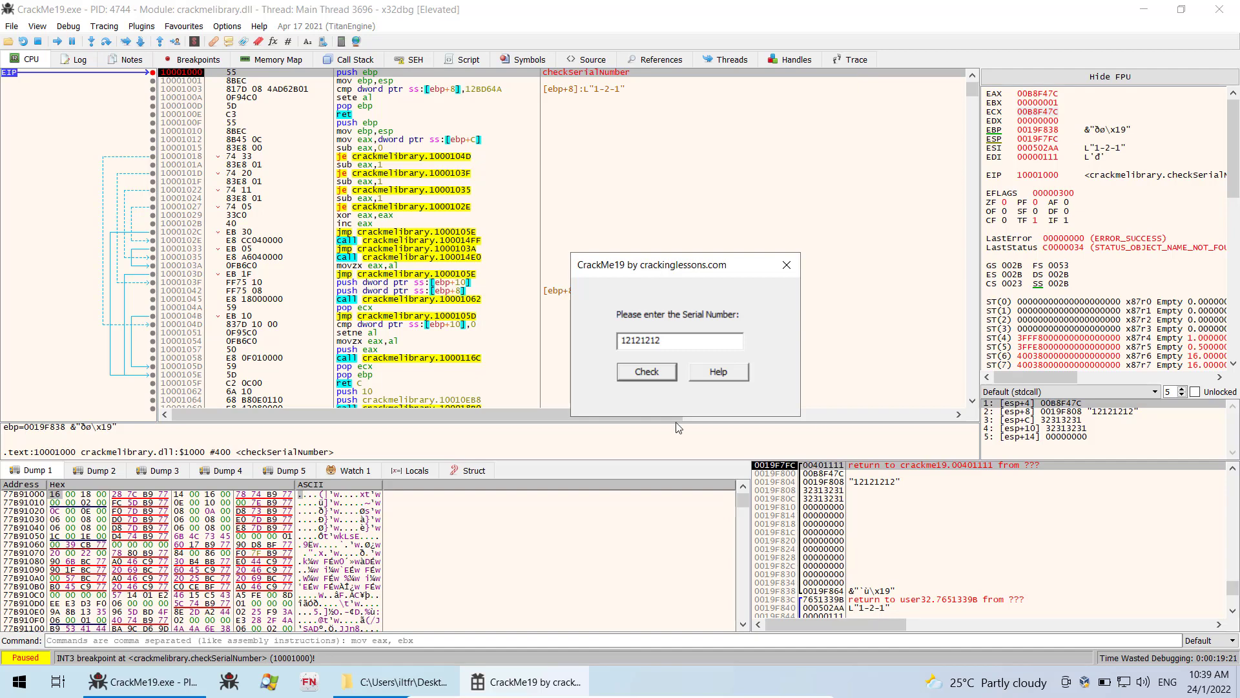
mouse_move(641, 273)
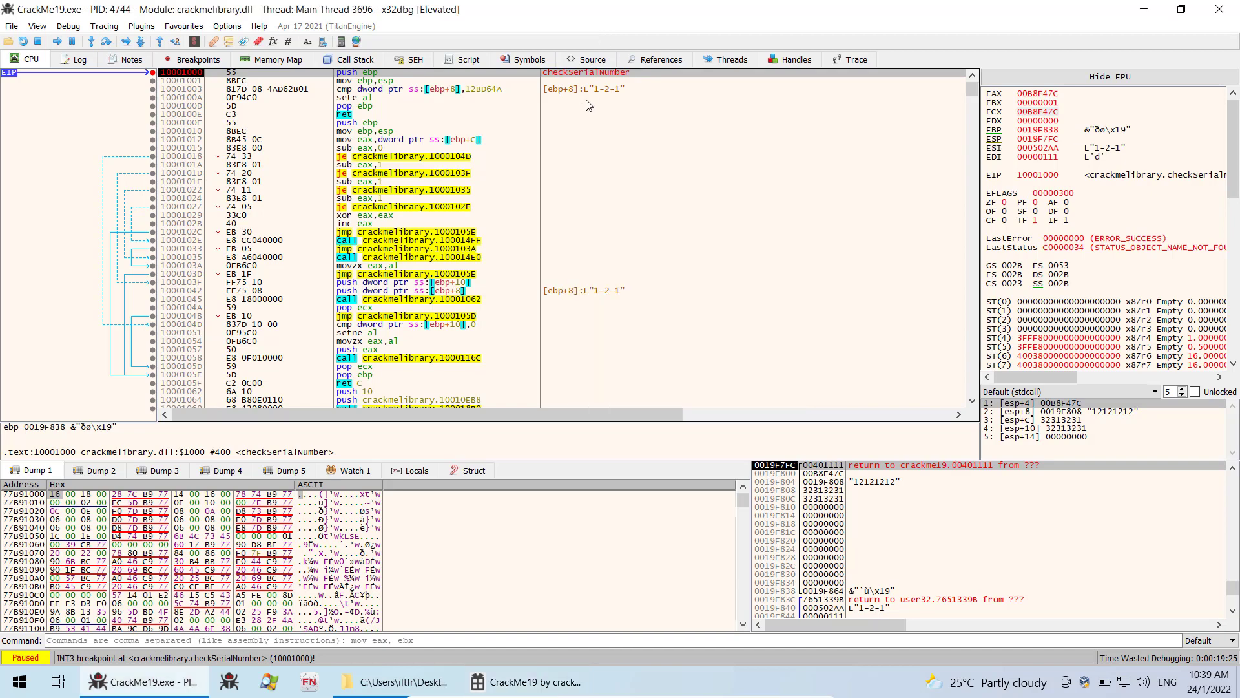
mouse_move(354, 100)
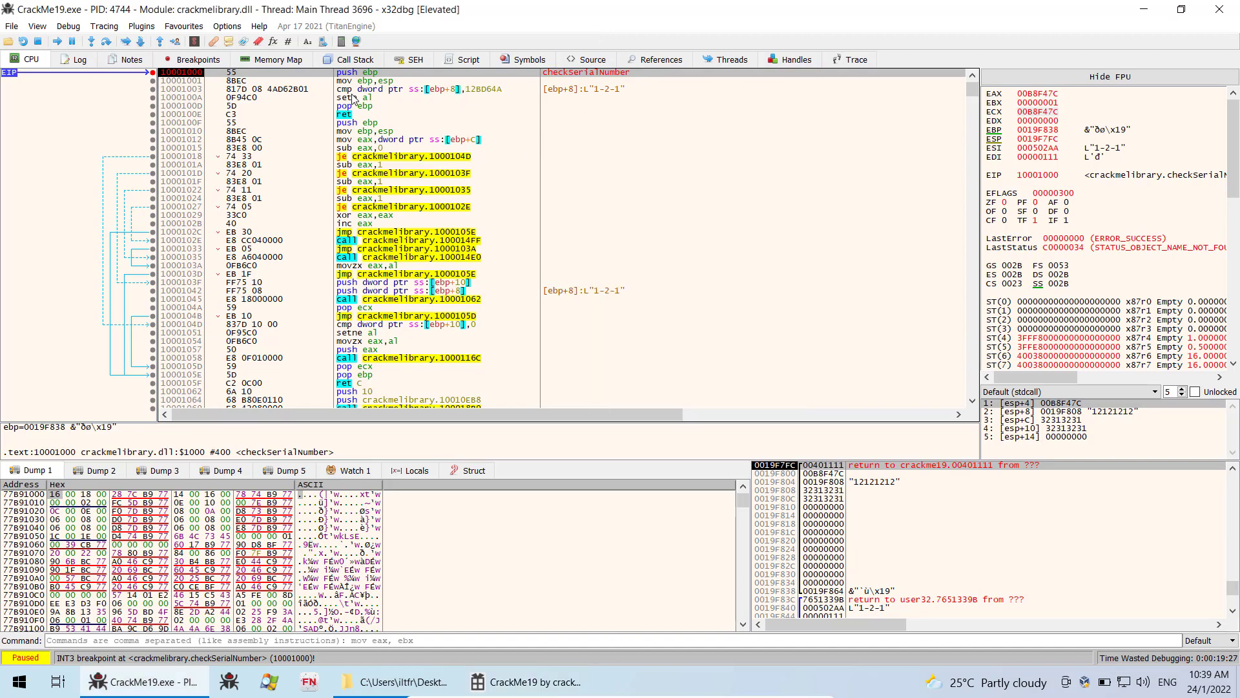
mouse_move(578, 89)
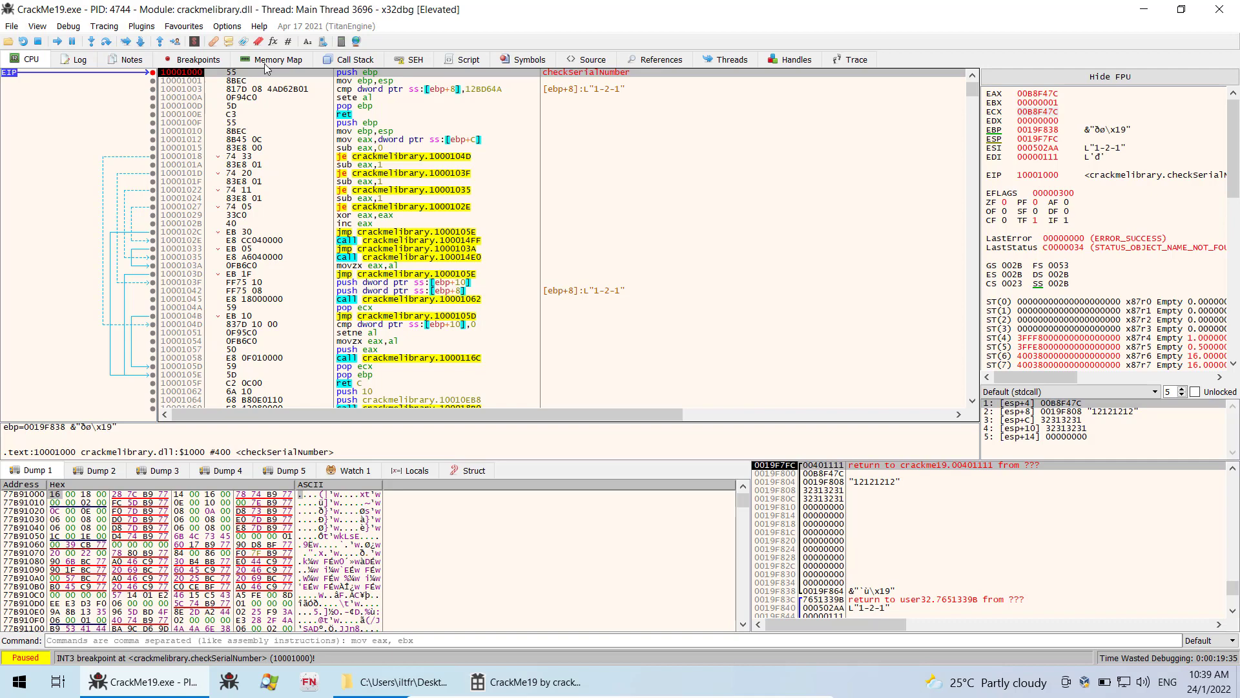
mouse_move(597, 105)
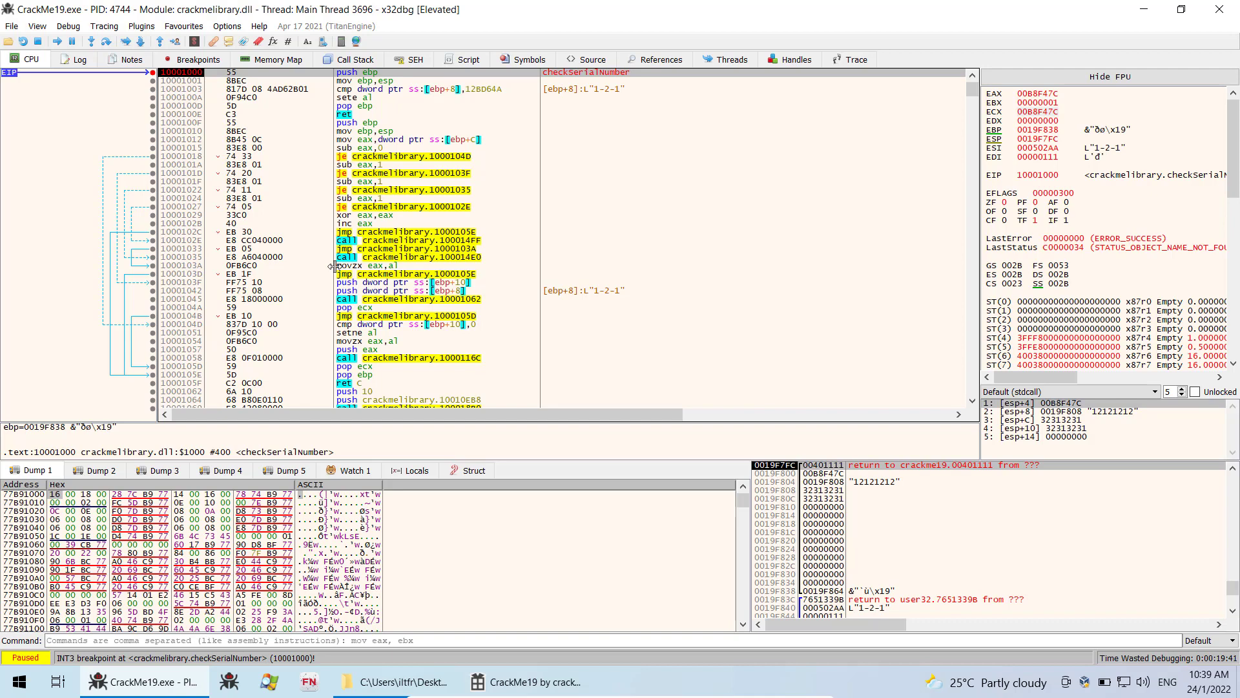
mouse_move(606, 86)
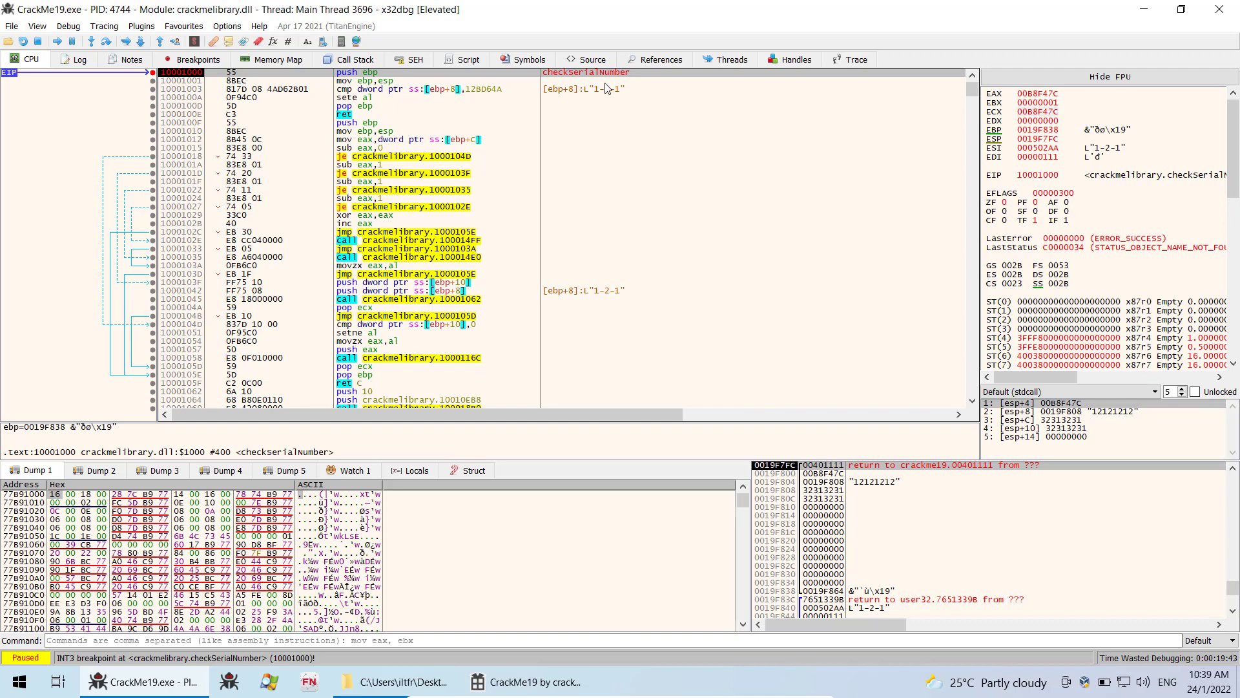
mouse_move(601, 89)
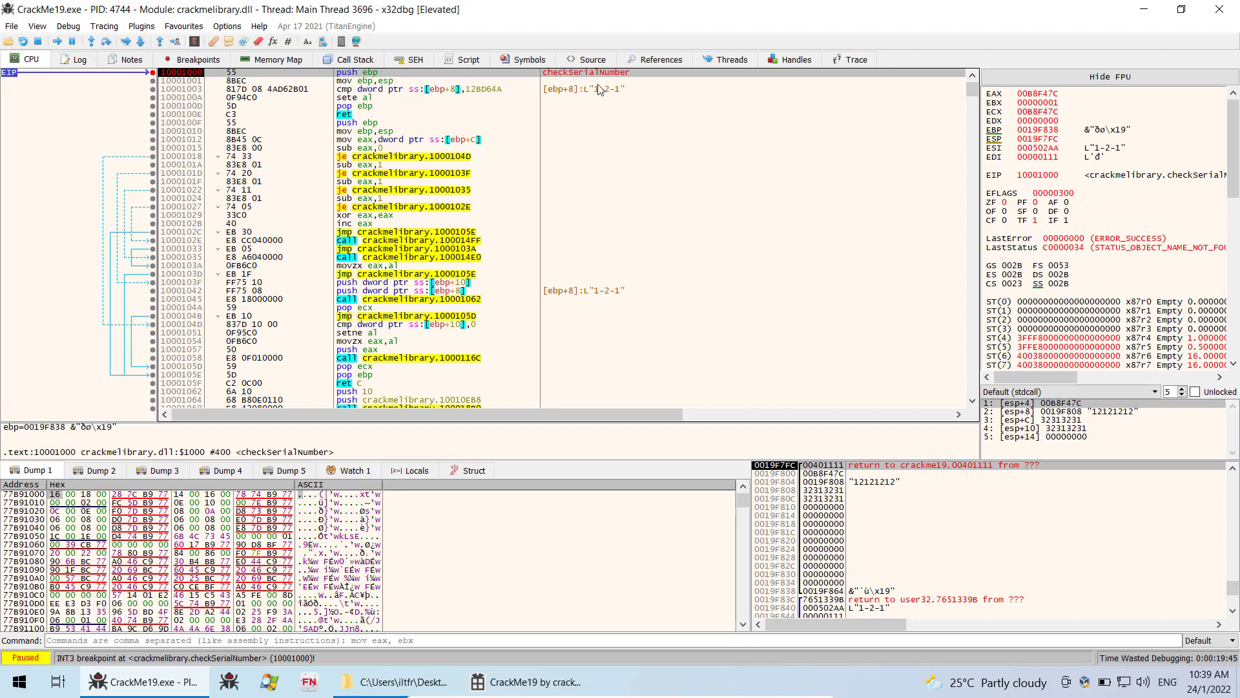
mouse_move(600, 89)
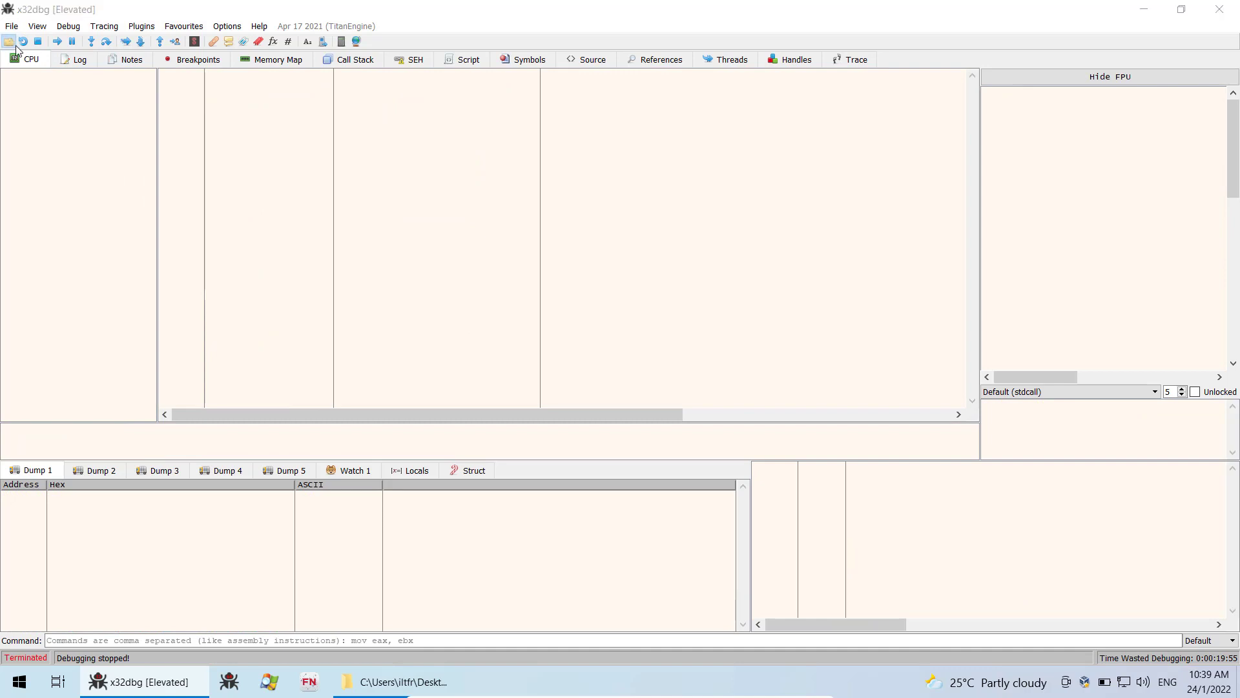
Step: Reload CrackMe19.exe into the debugger so it pauses at its entry point
left_click(13, 41)
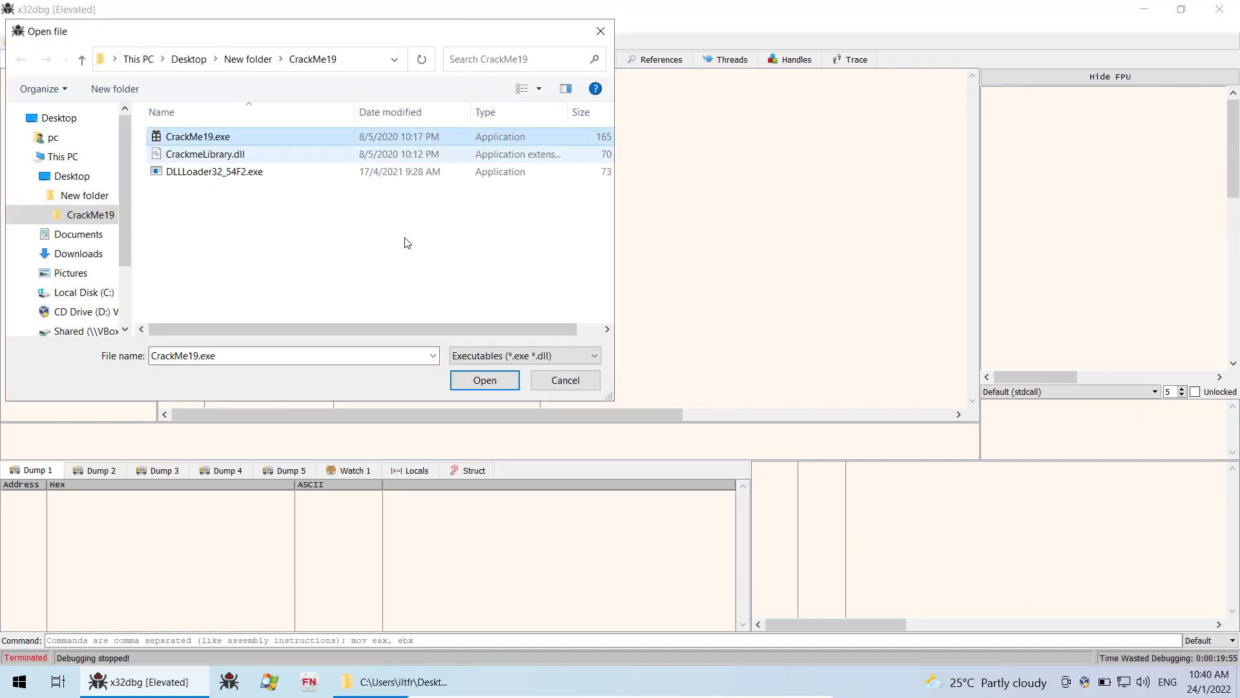
left_click(485, 380)
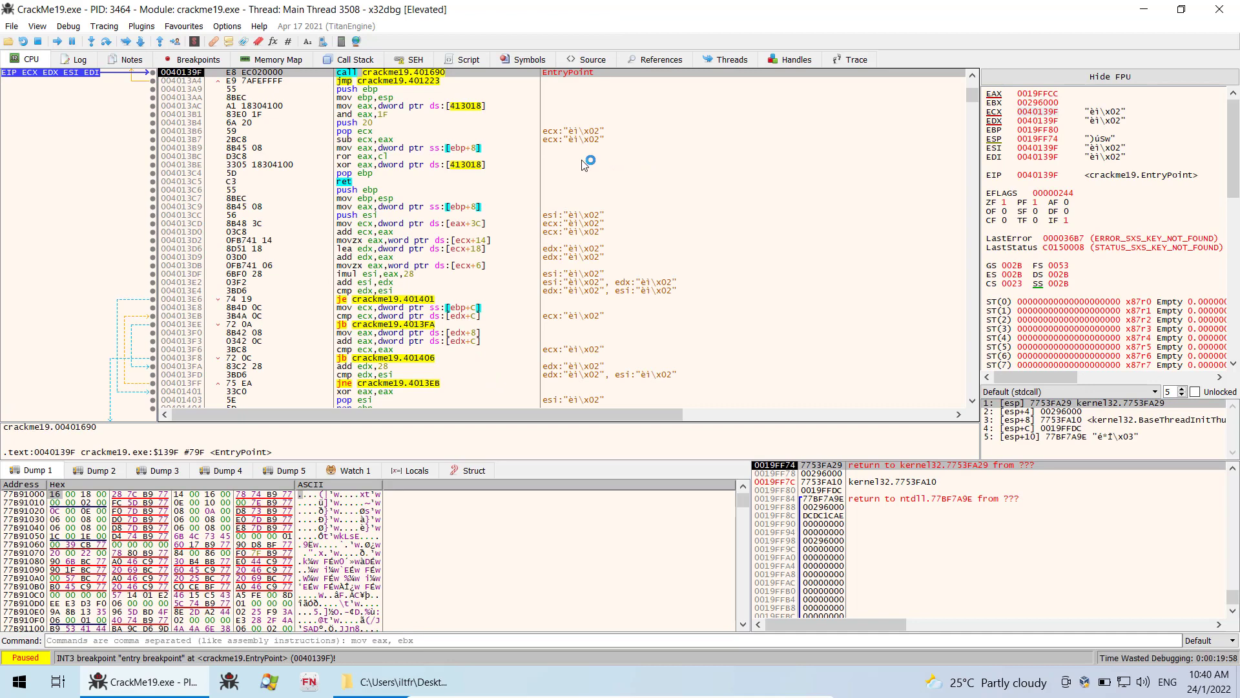
Step: Search the current module for intermodular calls, listing CrackMe19.exe's 140 external calls
right_click(581, 164)
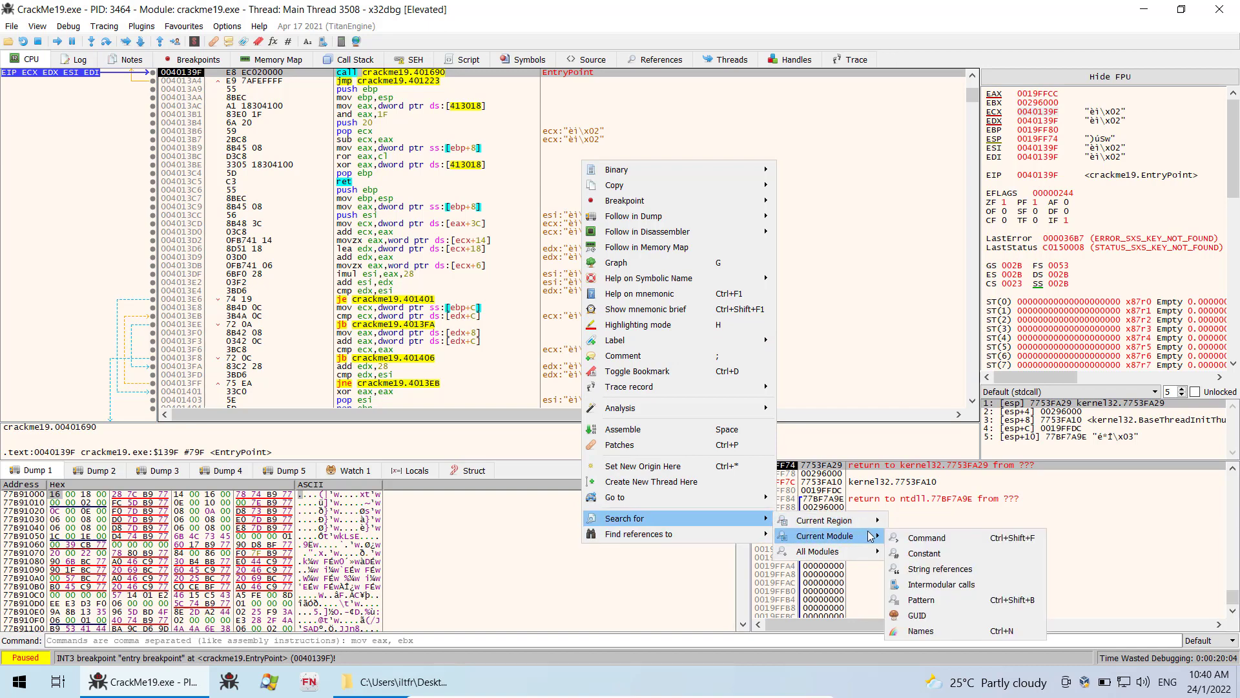
mouse_move(939, 568)
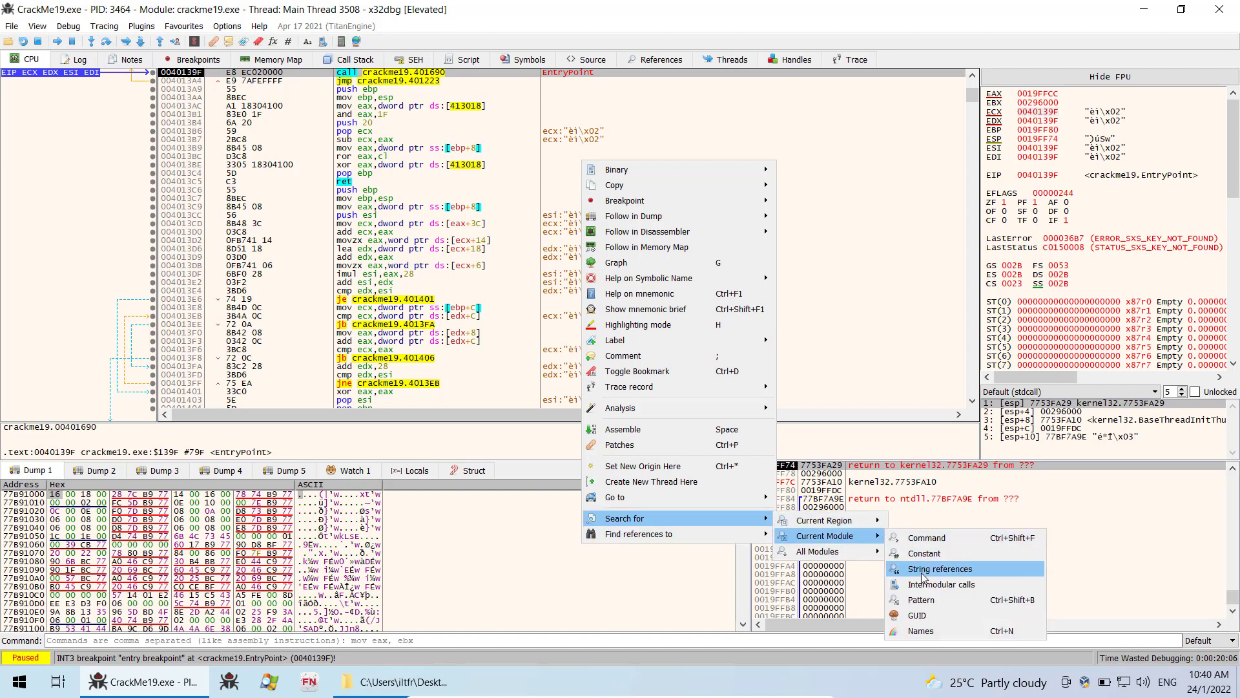
mouse_move(942, 584)
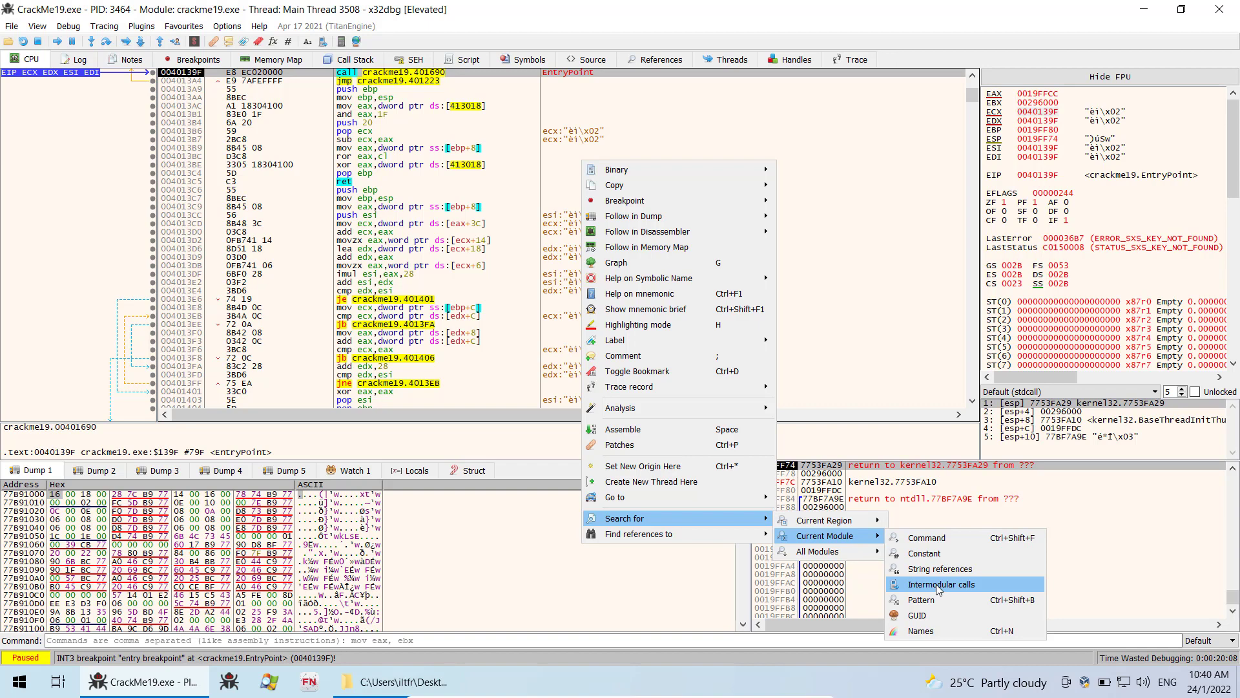
left_click(941, 584)
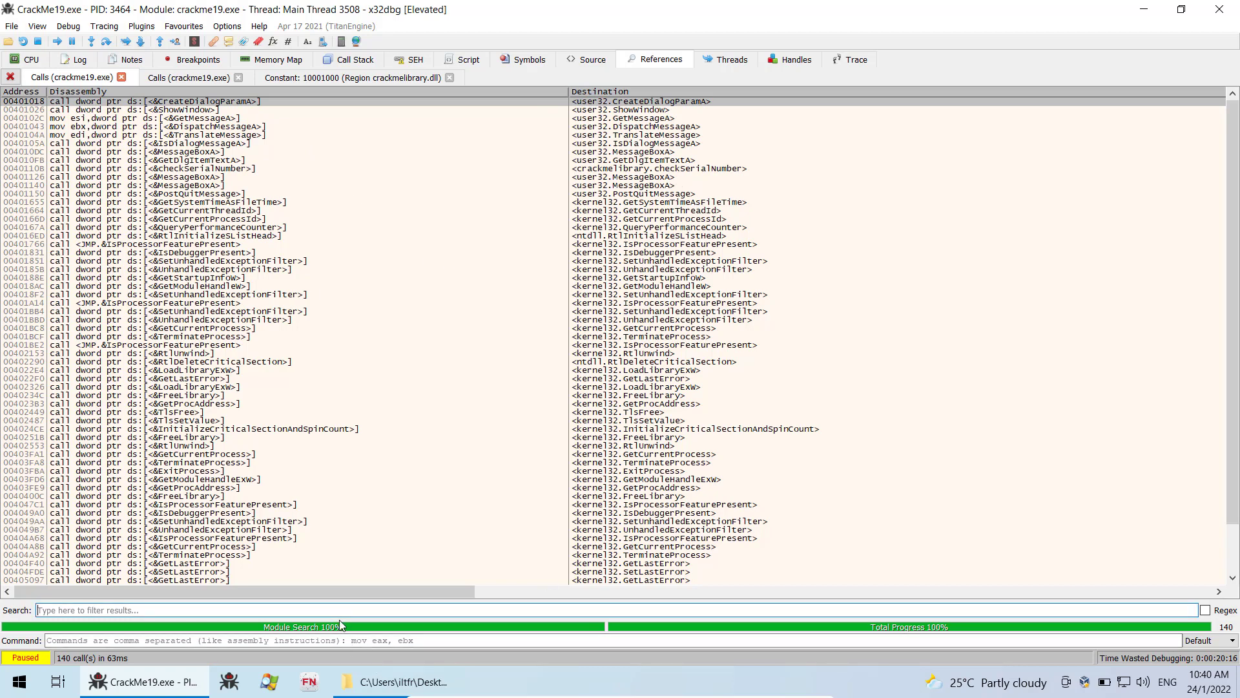
Step: Filter the references for 'checkSerialNum' and follow the matching call at 00401108 in the disassembly
type("checkS")
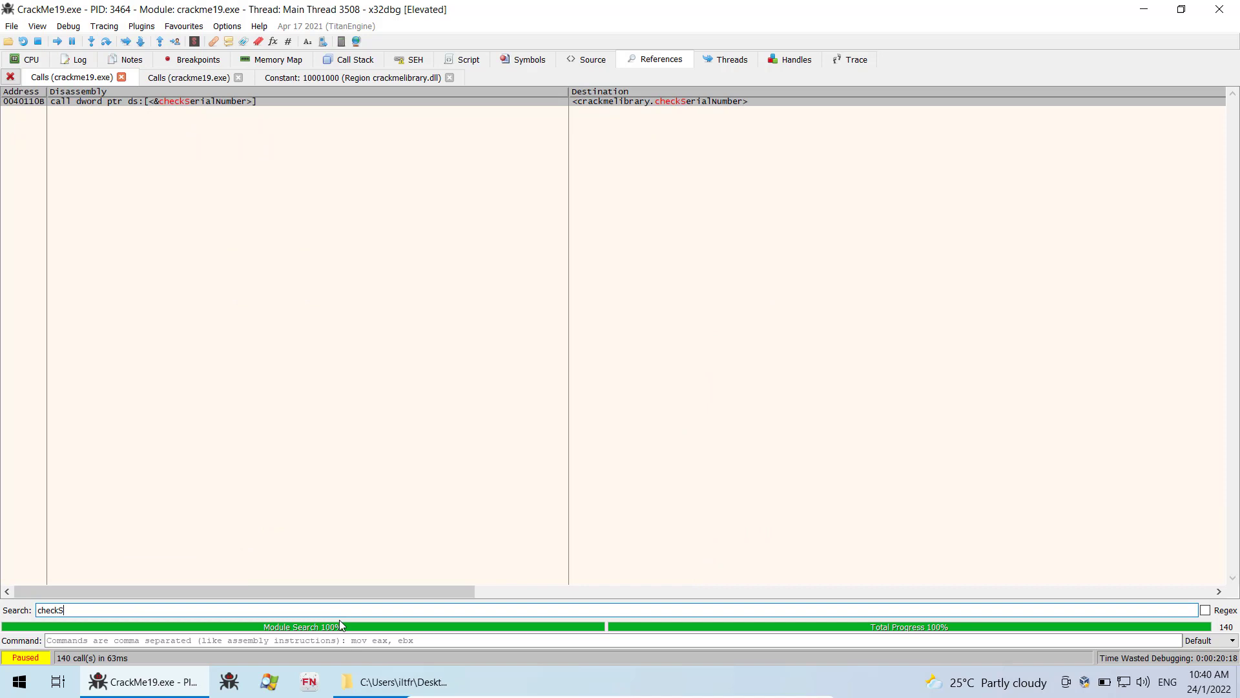
type("erialNumber")
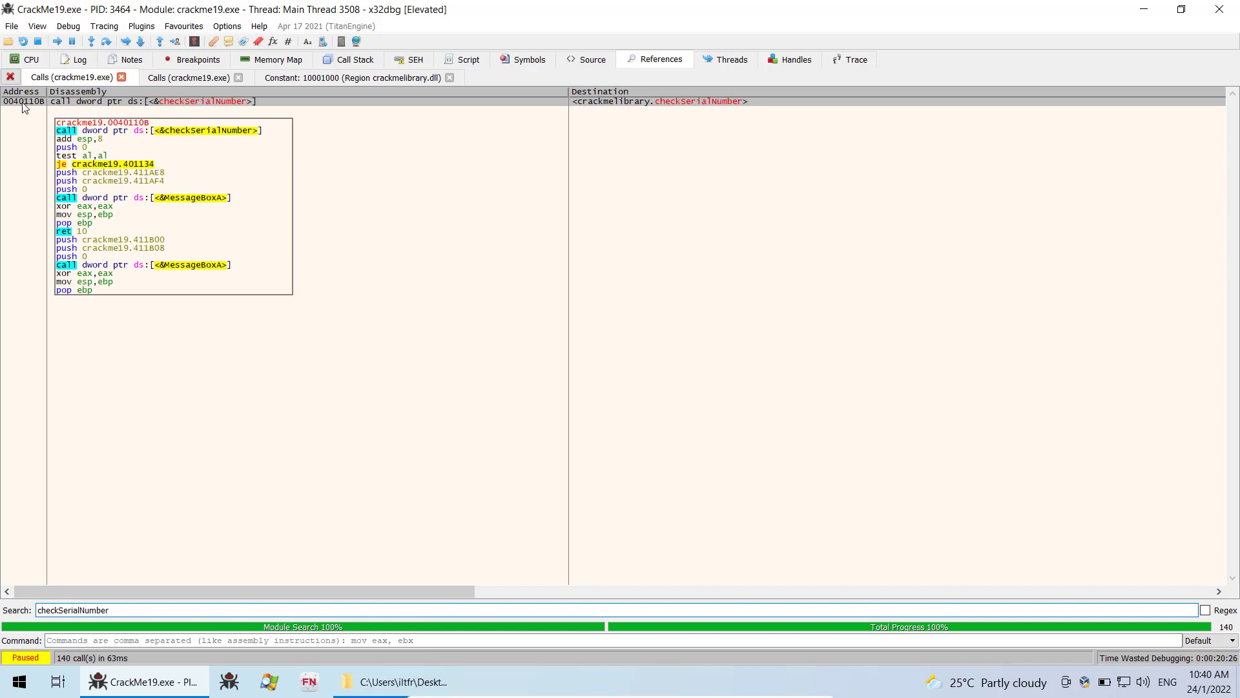
left_click(29, 60)
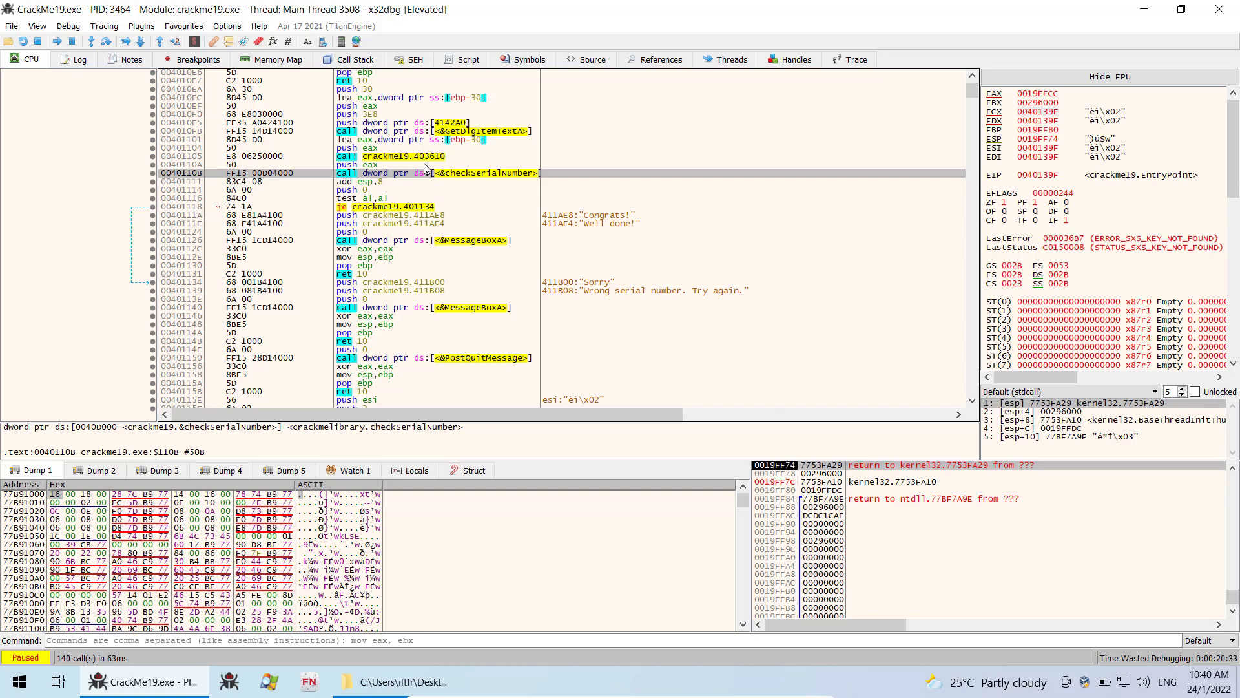
mouse_move(486, 171)
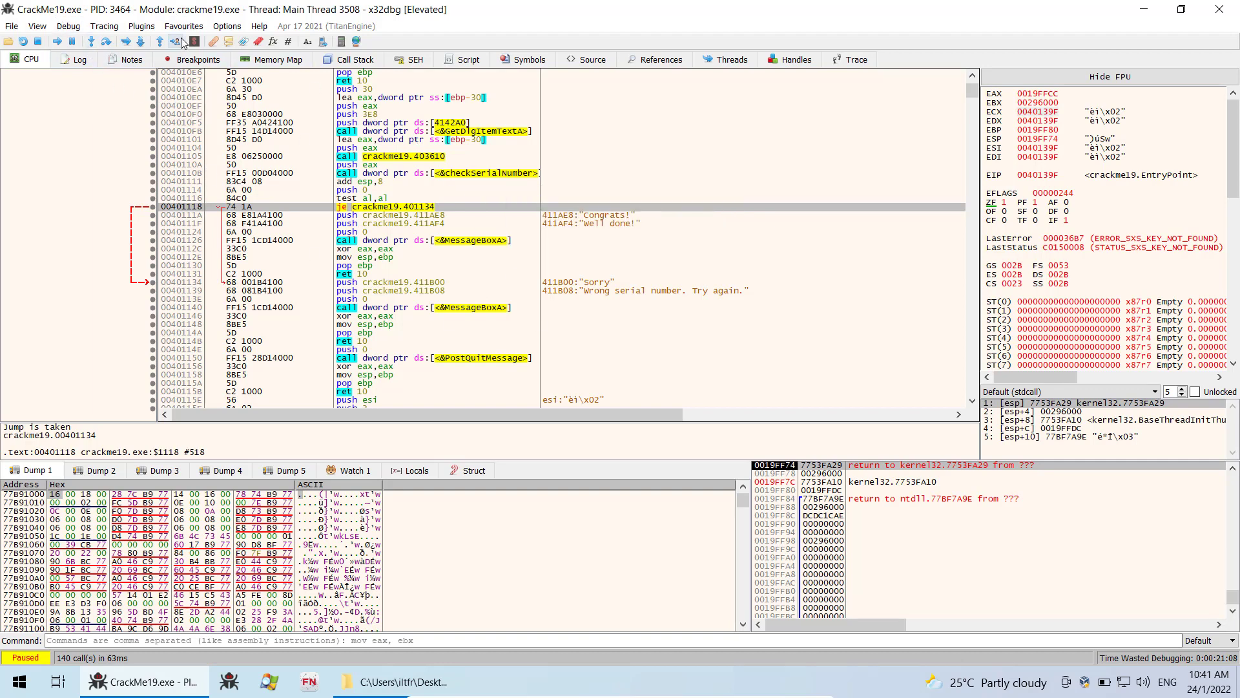
mouse_move(828, 302)
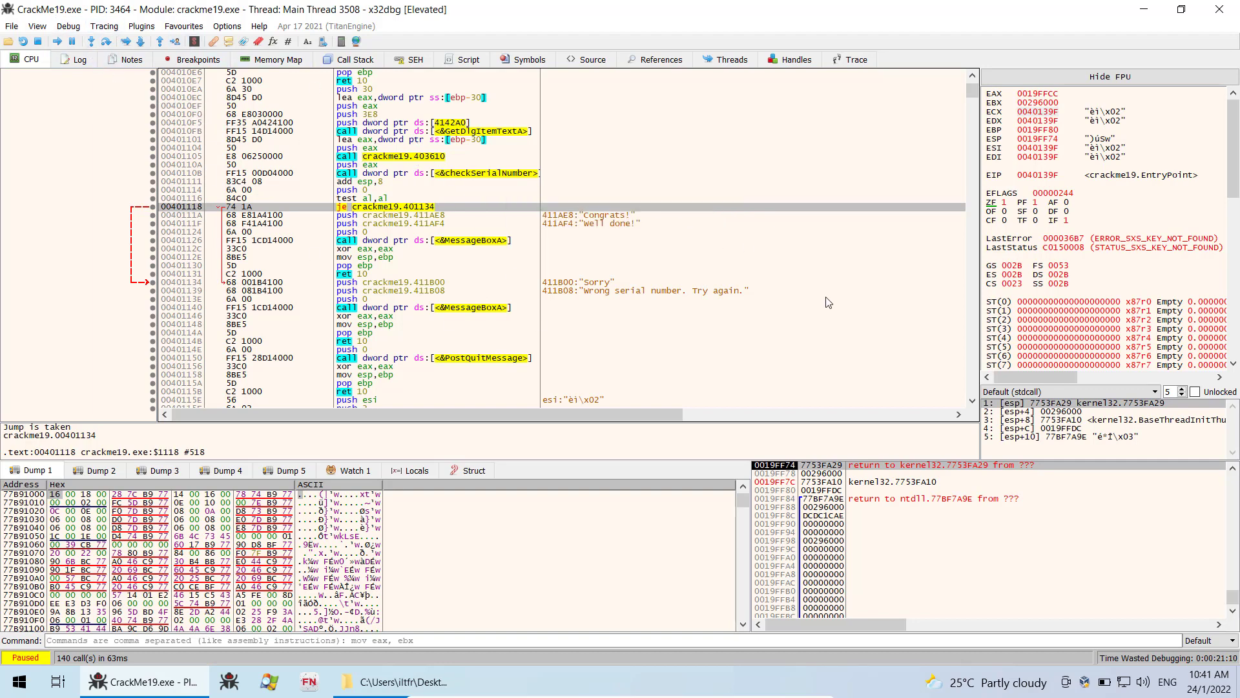